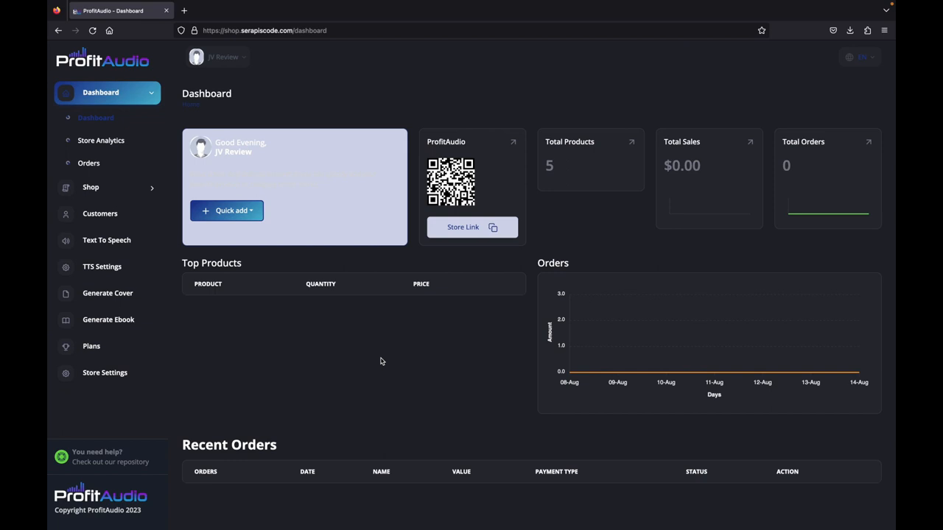
mouse_move(108, 320)
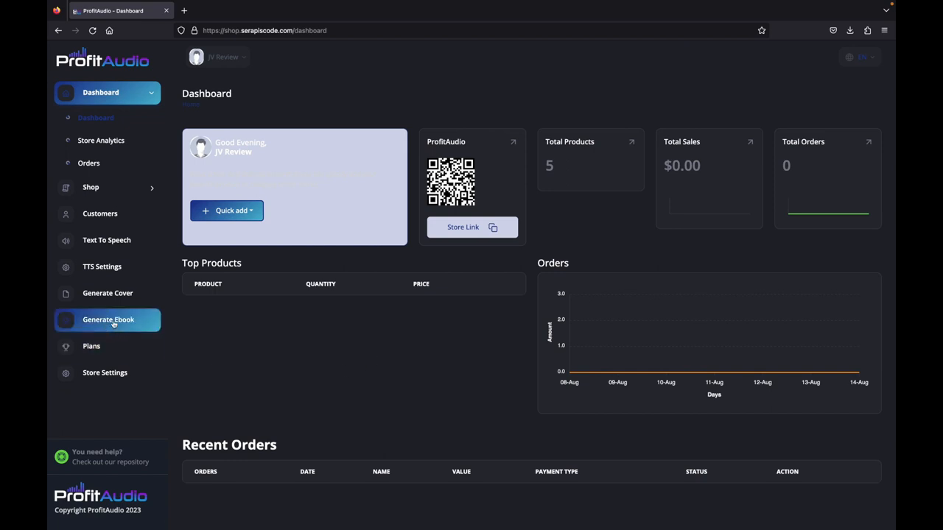
- Open the Generate Ebook page from the sidebar
left_click(108, 319)
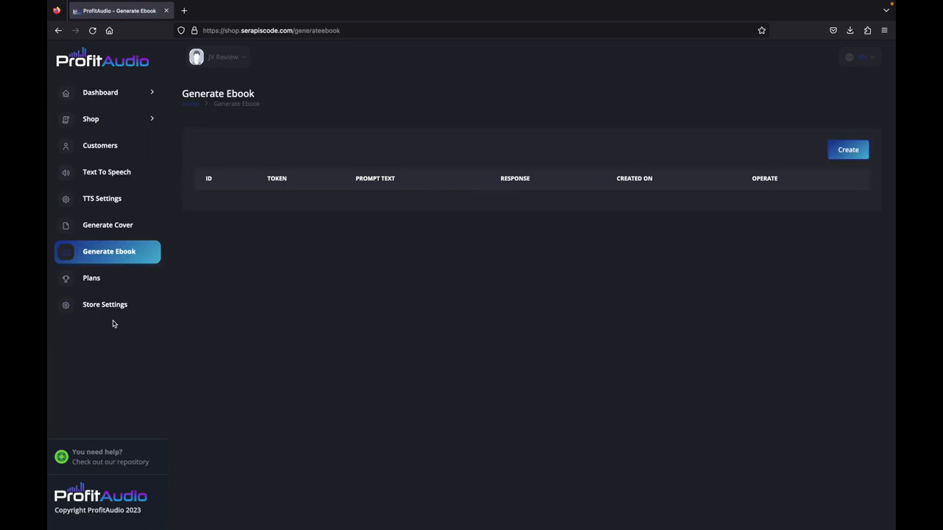
- Generate a new ebook story about making money with affiliate marketing
left_click(847, 148)
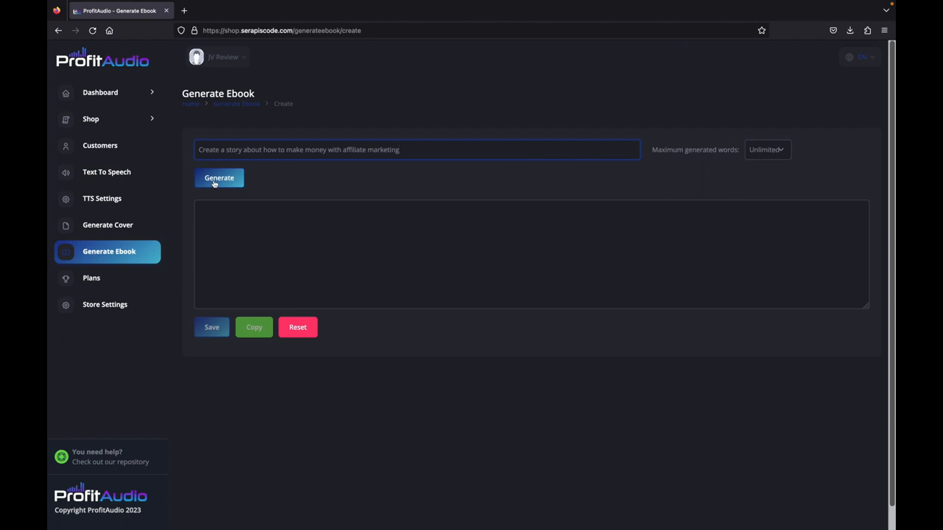
left_click(219, 178)
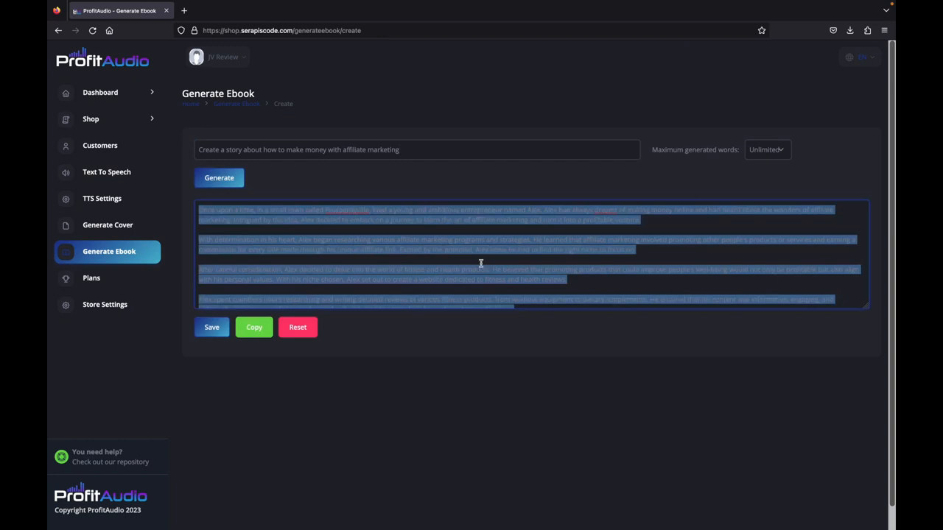
scroll("down", 3)
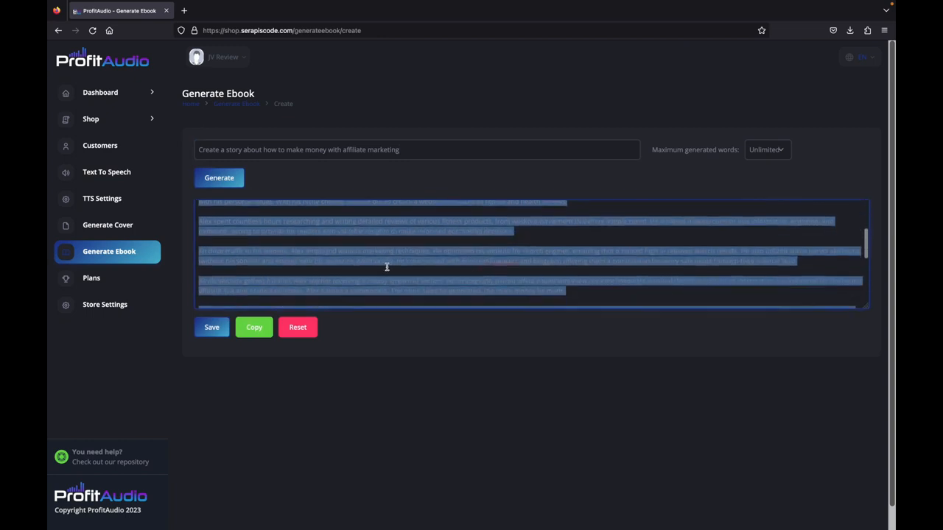
left_click(108, 224)
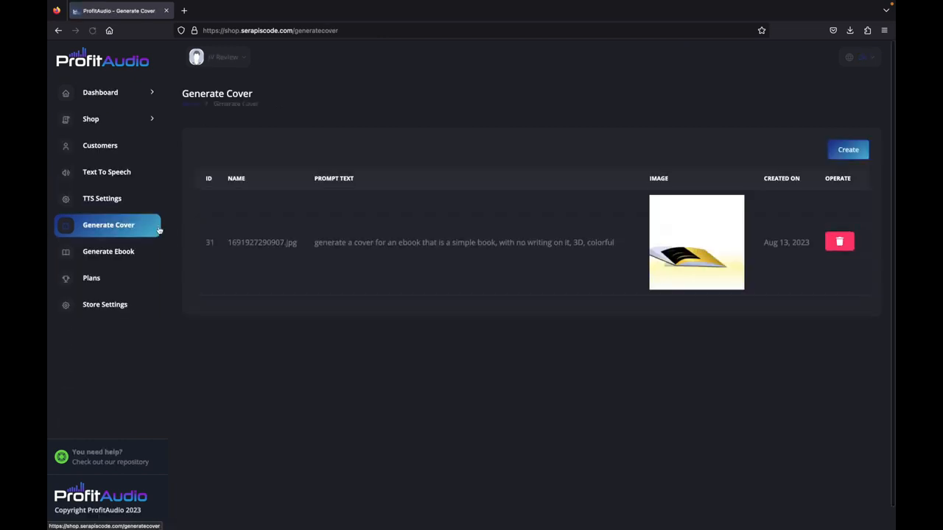
- Generate country-town cover images and save the isometric town image as a cover
left_click(847, 150)
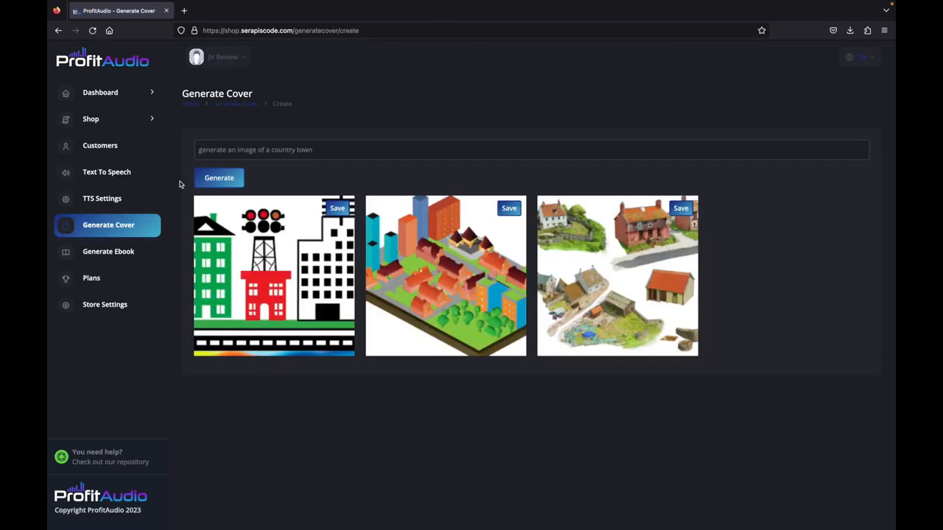
mouse_move(474, 215)
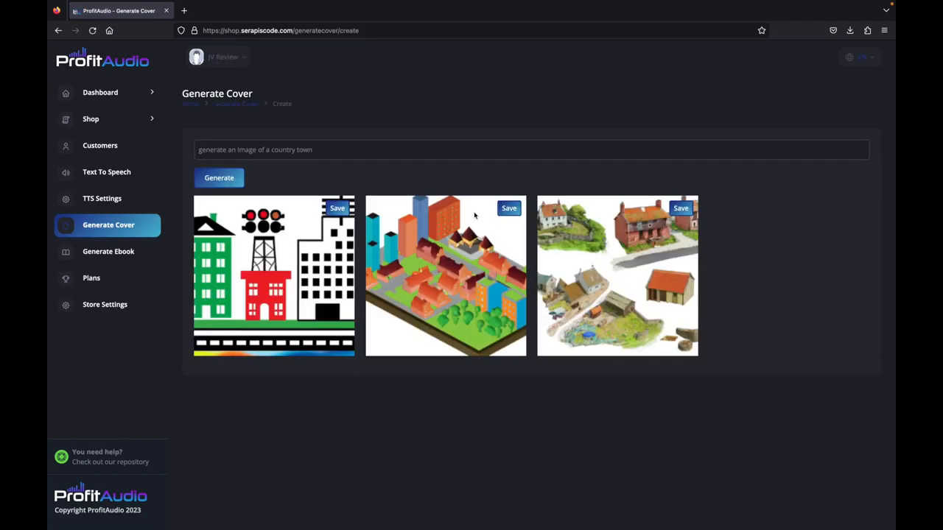
left_click(508, 209)
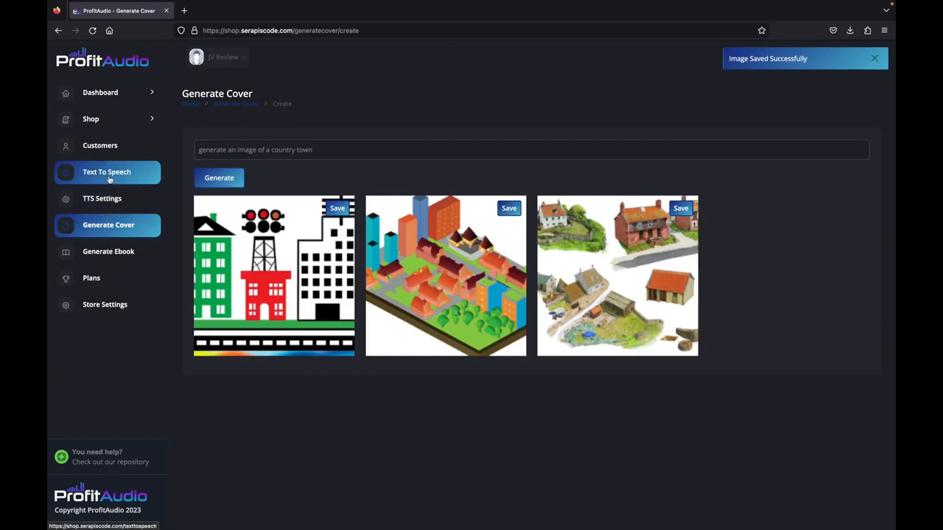
left_click(106, 171)
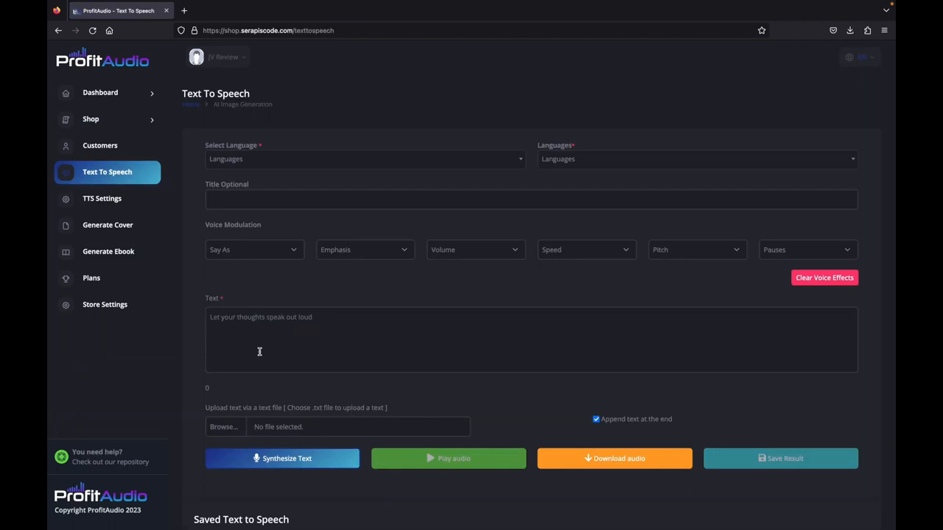
- Voice the affiliate marketing story with English (United Kingdom) Libby (Neural) and play it
left_click(365, 159)
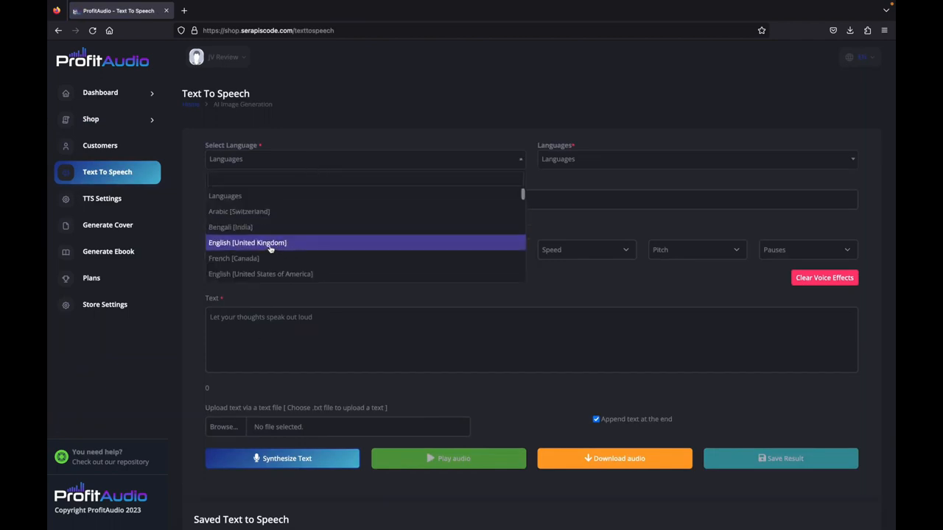
left_click(269, 242)
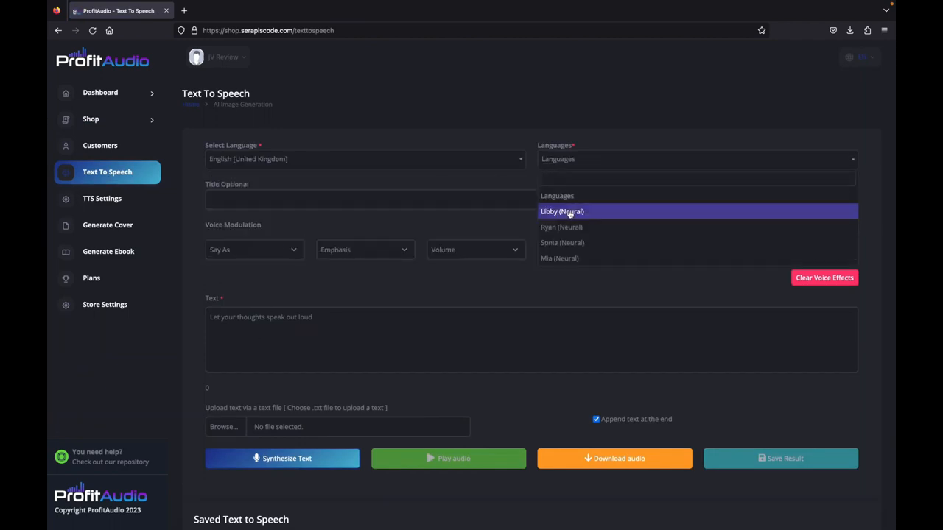
left_click(561, 211)
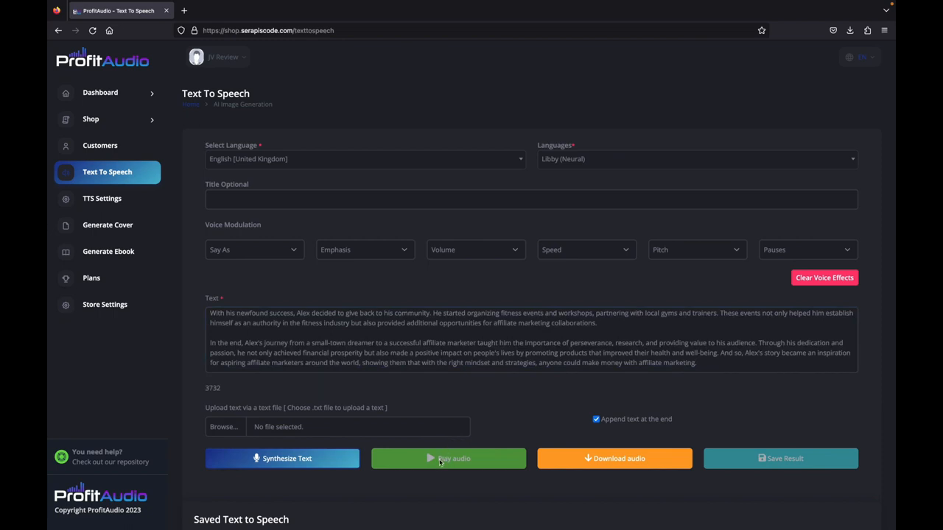
left_click(448, 458)
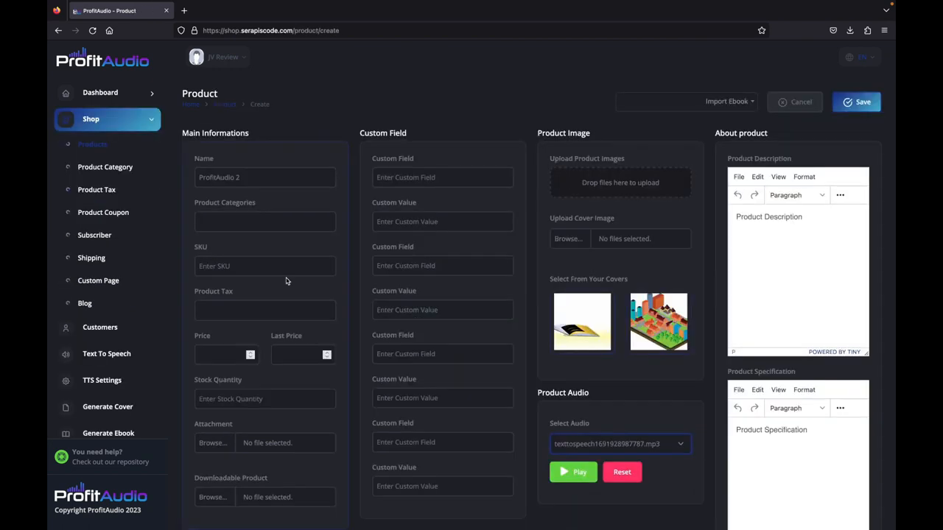
mouse_move(658, 321)
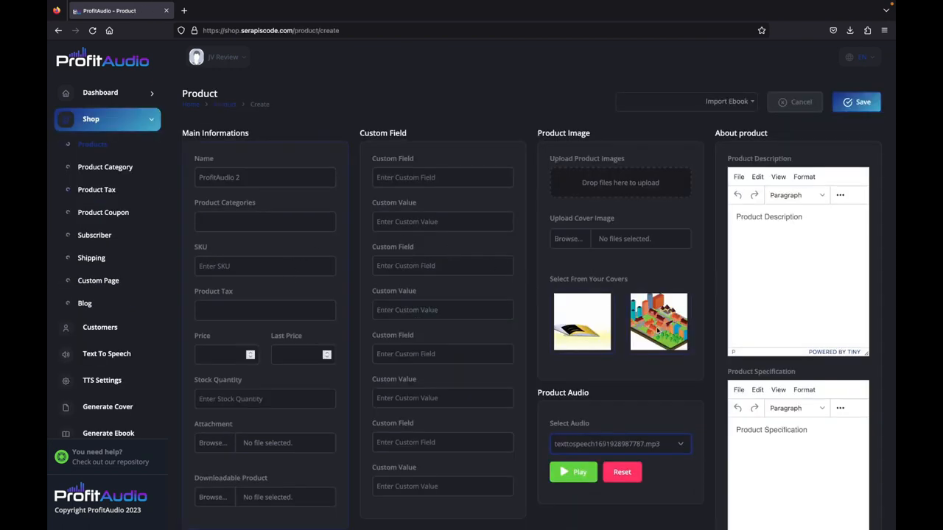
- Save ProfitAudio 2 with the town cover as an Audiobook, $16.93, 100 in stock
left_click(658, 322)
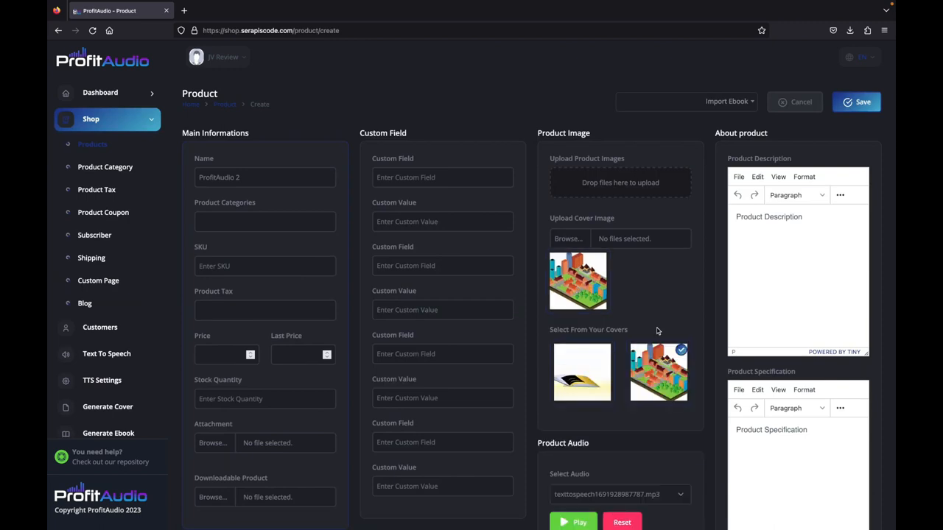
left_click(264, 221)
type("100")
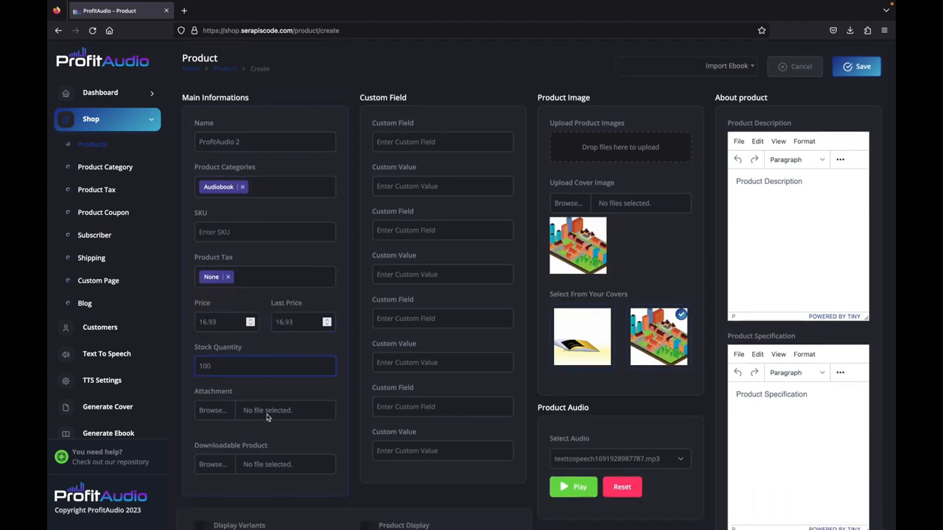
scroll("down", 3)
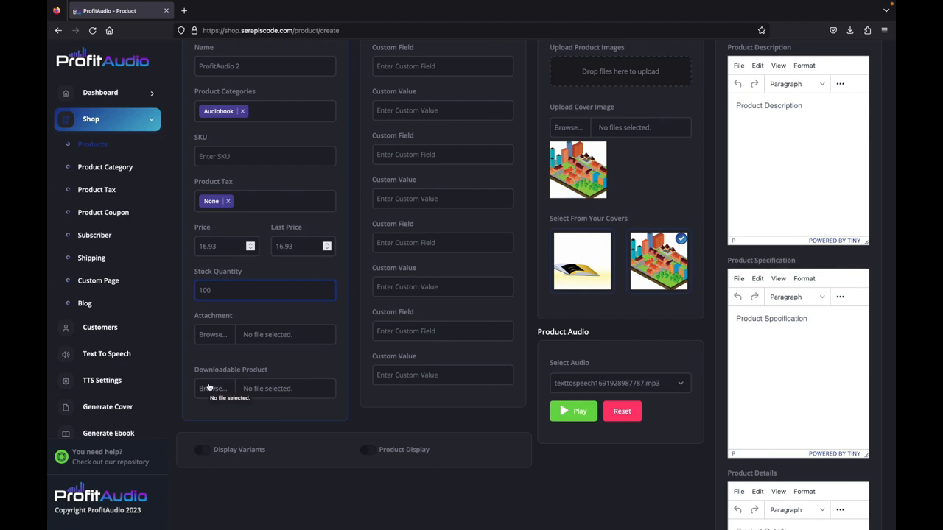
left_click(367, 449)
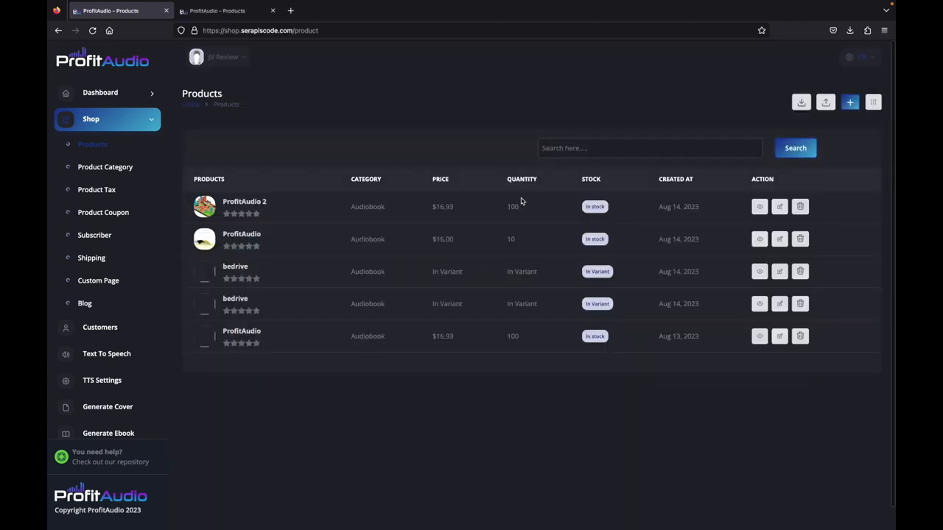
mouse_move(289, 10)
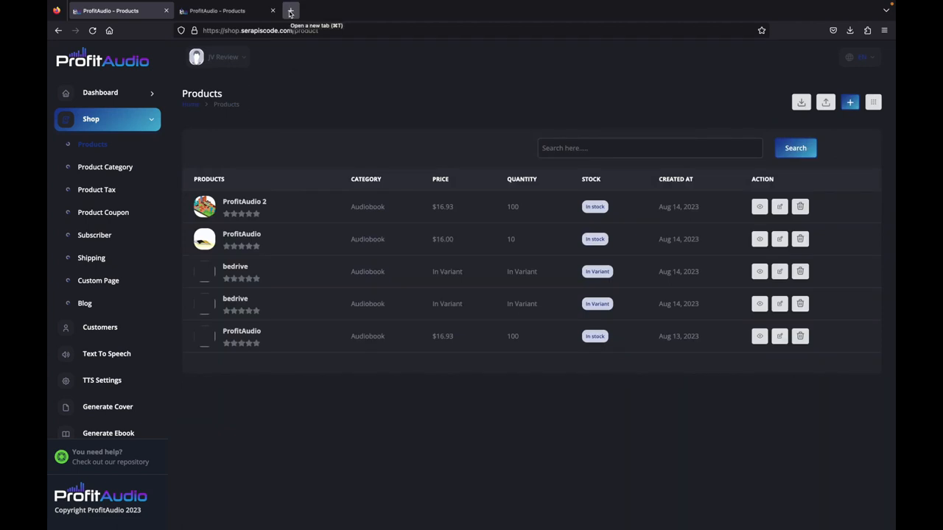
left_click(289, 11)
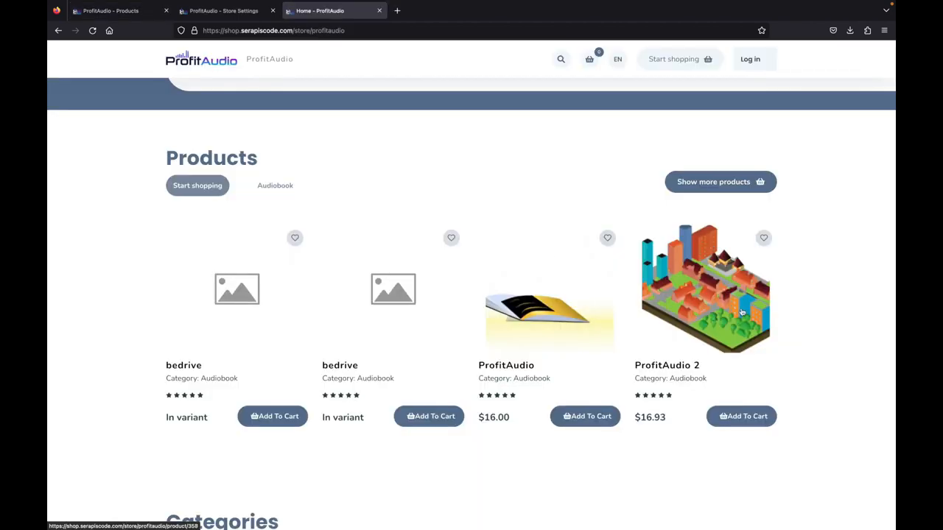
- View the ProfitAudio 2 store page at $16.93, then return to Store Settings
left_click(704, 287)
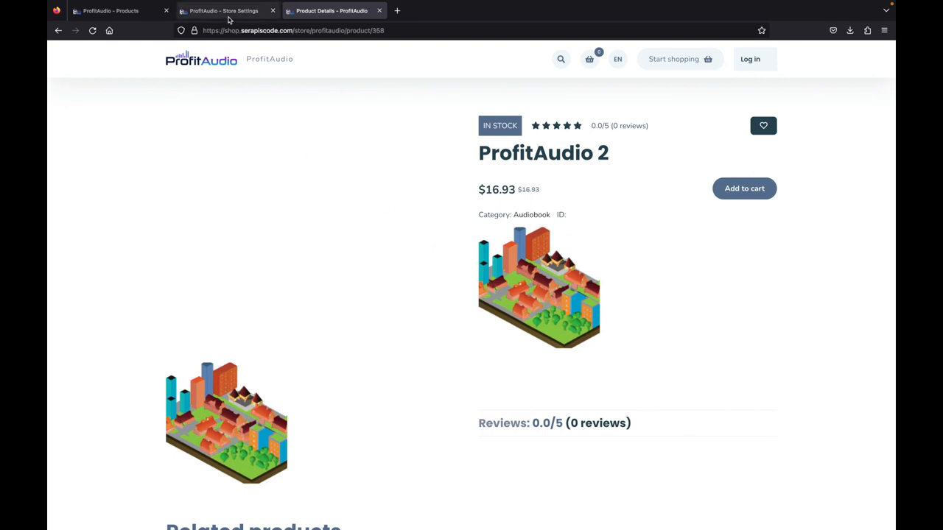
left_click(228, 11)
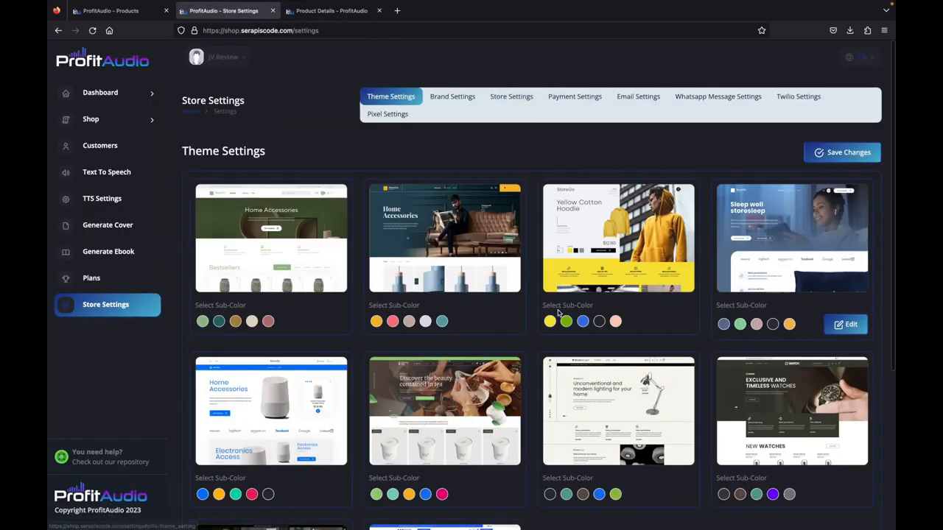